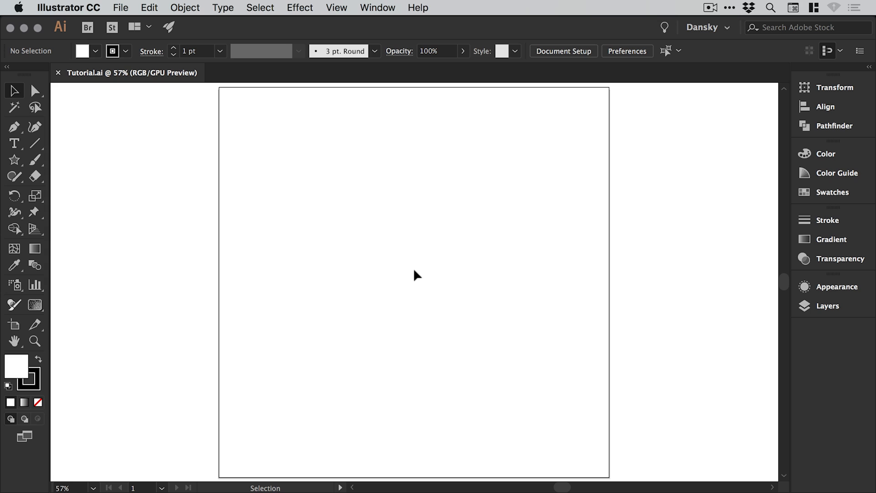
mouse_move(102, 190)
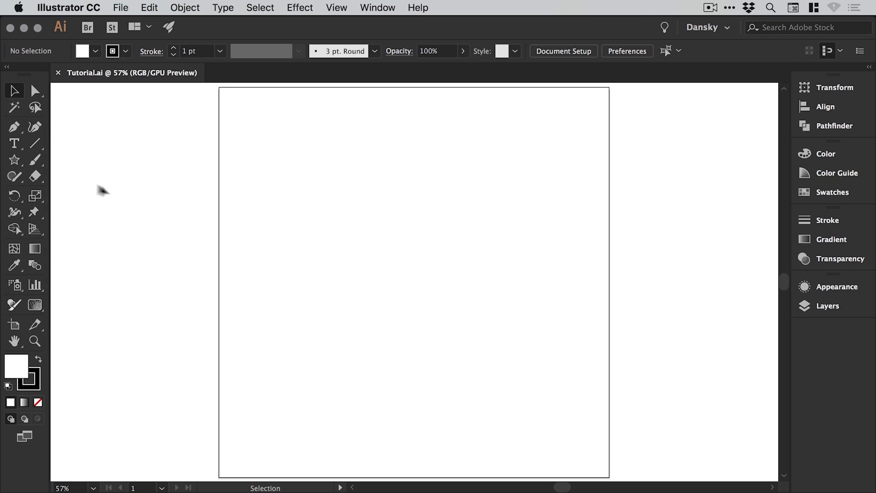
Step: Reveal the hidden shape-drawing tools under the Rectangle Tool
left_click(14, 161)
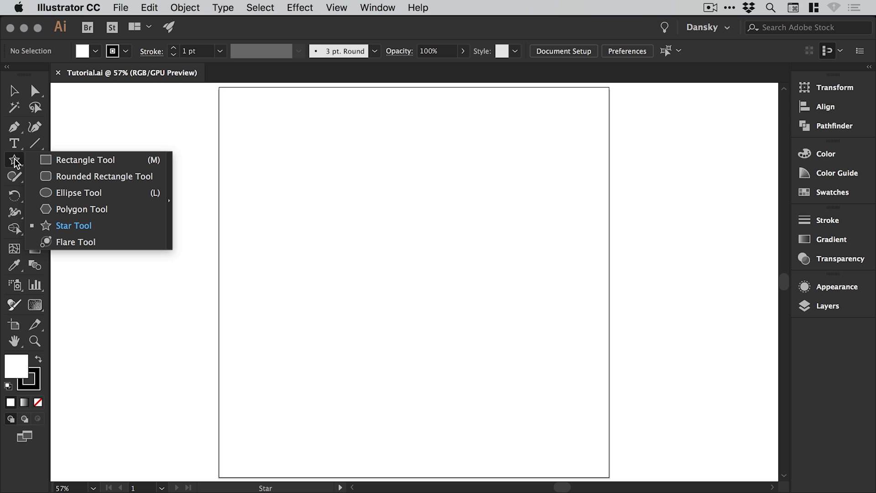
mouse_move(73, 225)
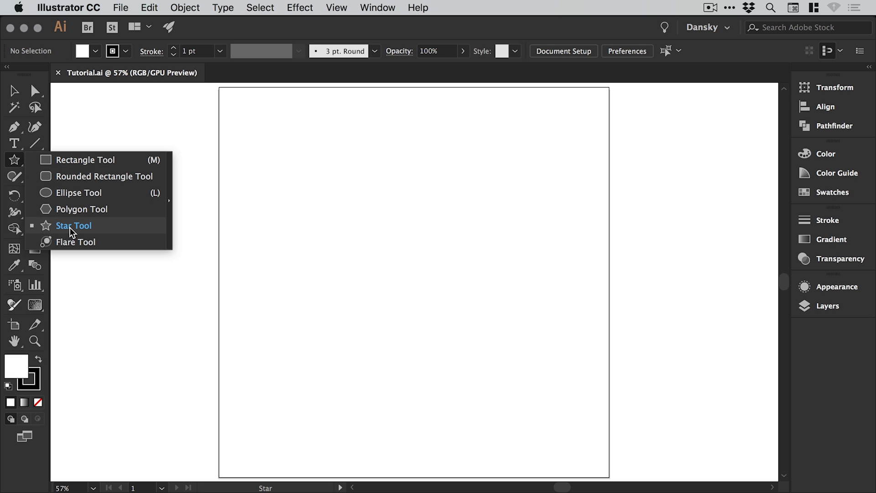
Step: Drag a five-pointed star at top-left with the Star Tool, no stroke, filled with the Black swatch
left_click(73, 225)
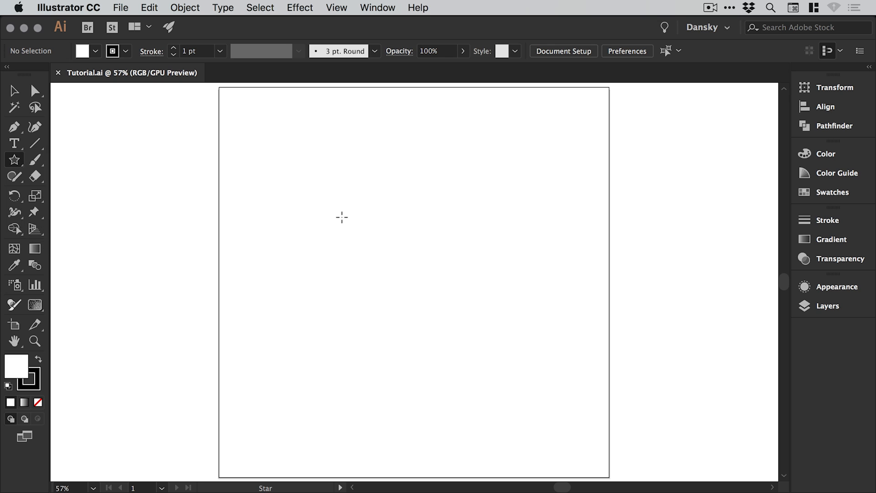
left_click_drag(342, 217, 416, 297)
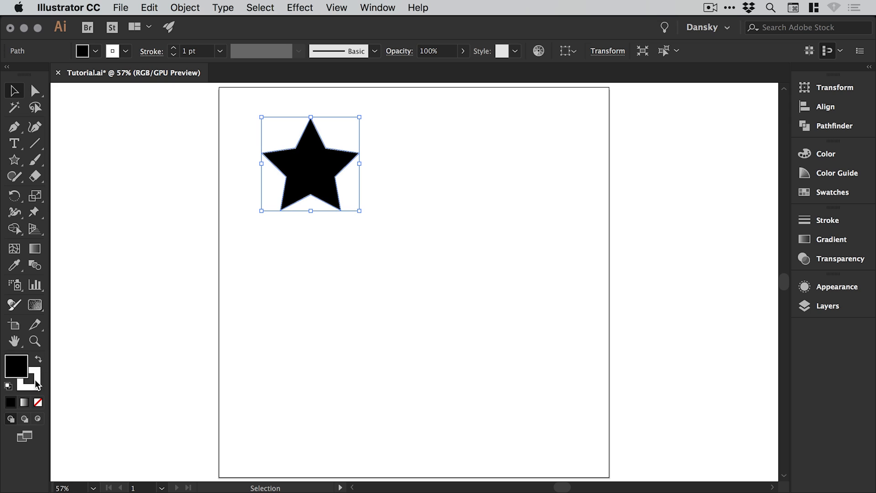
left_click(38, 377)
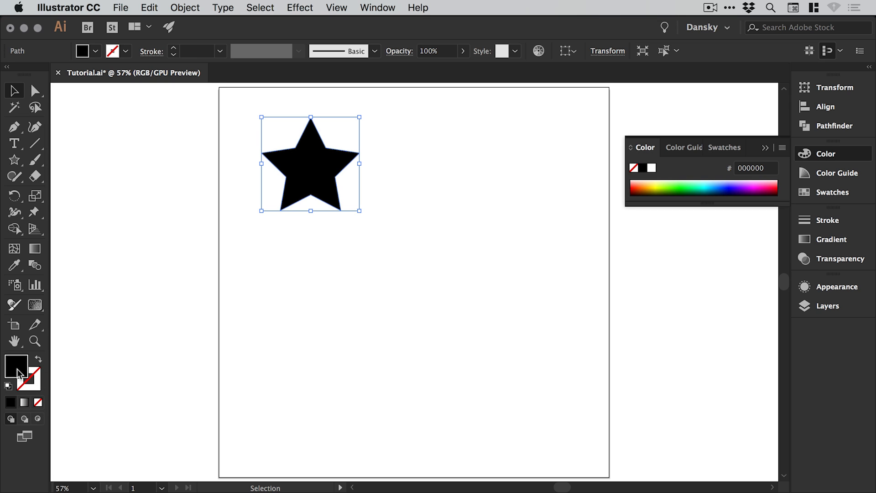
left_click(725, 147)
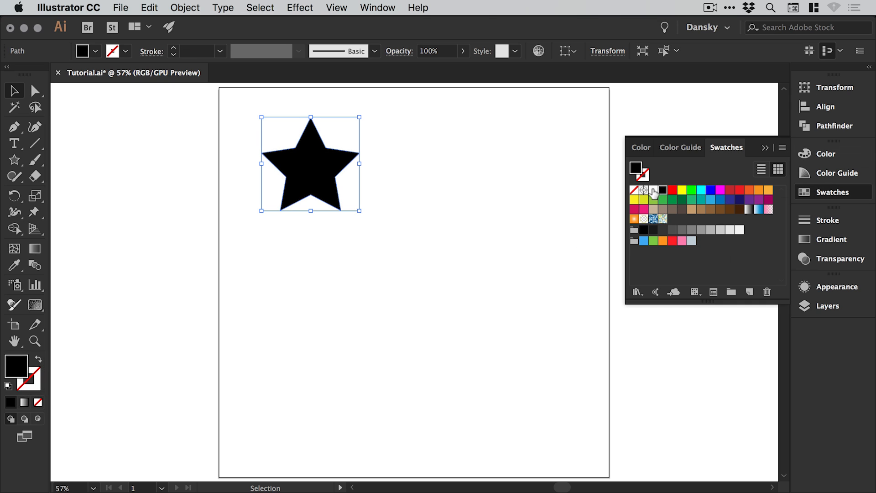
double_click(662, 189)
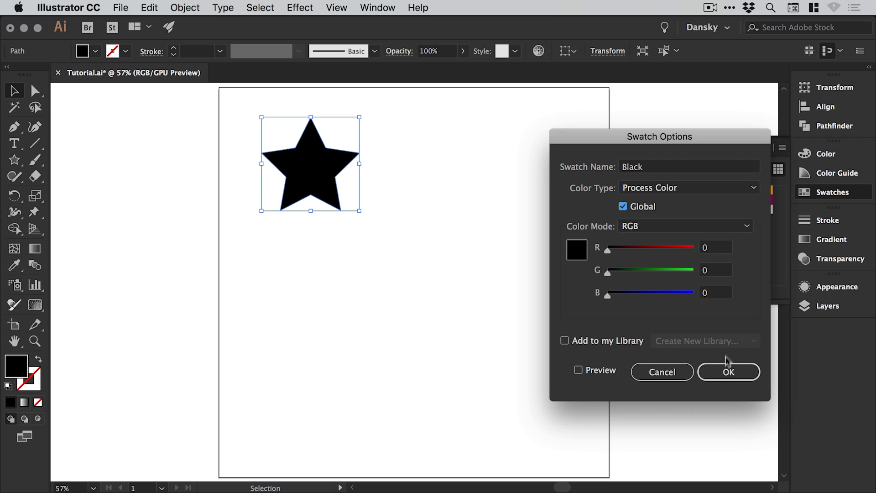
left_click(727, 371)
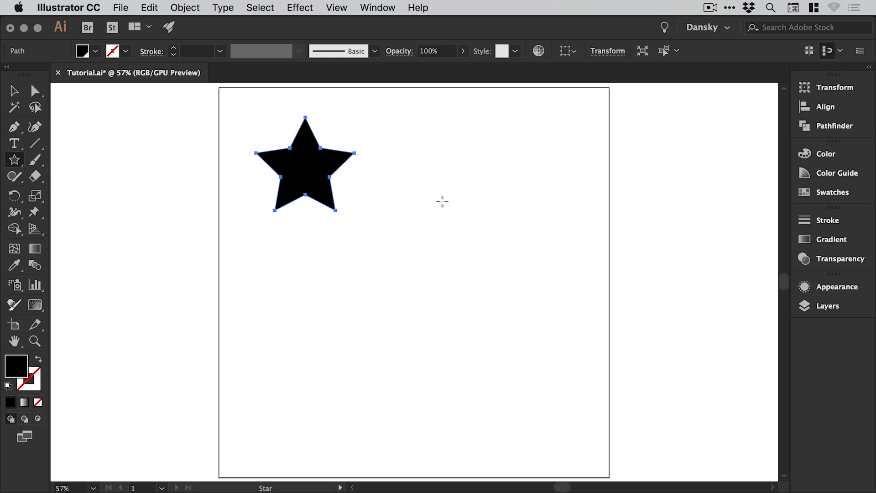
Step: Add a slimmer 5-point star beside the first with Radius 1 600 pt and Radius 2 150 pt
left_click_drag(441, 200, 561, 432)
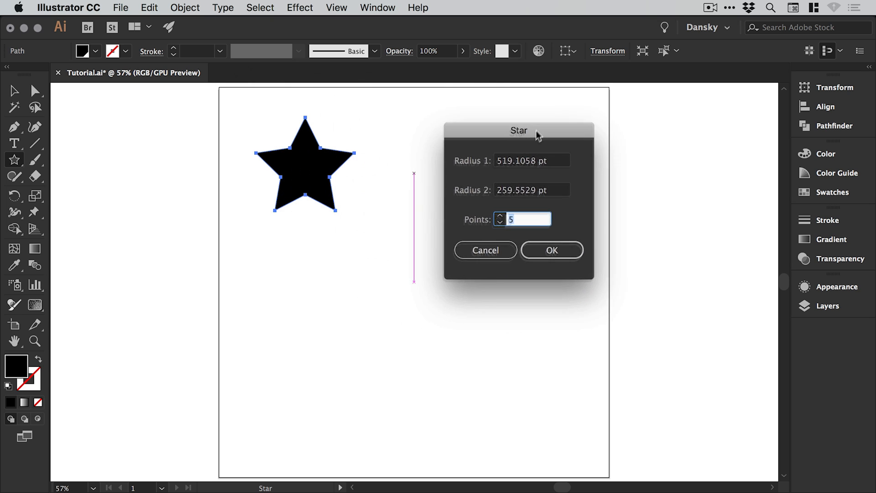
left_click_drag(518, 130, 515, 111)
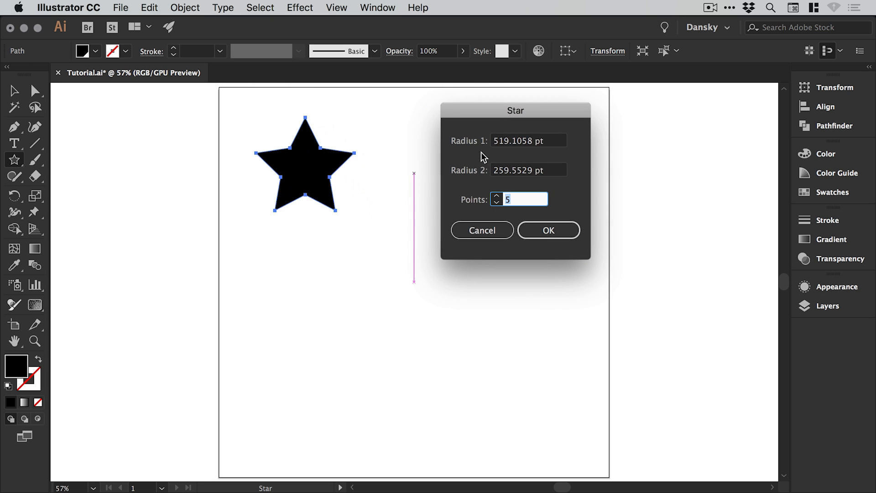
mouse_move(479, 203)
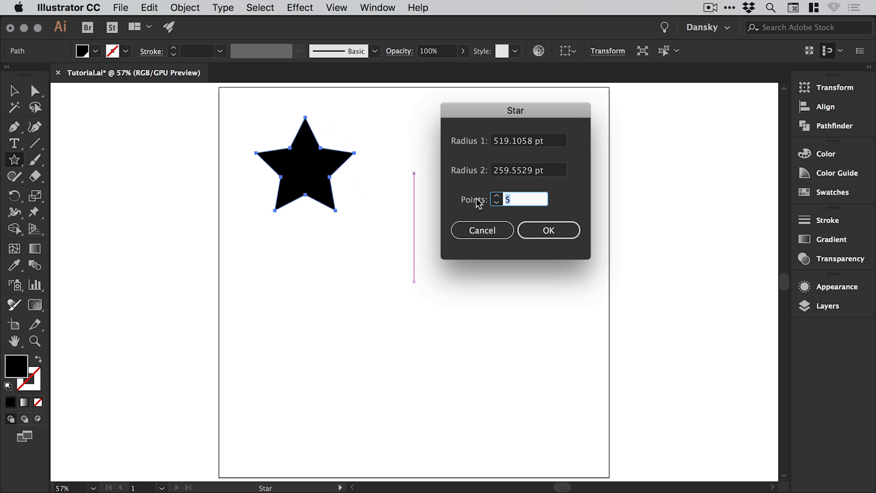
mouse_move(474, 207)
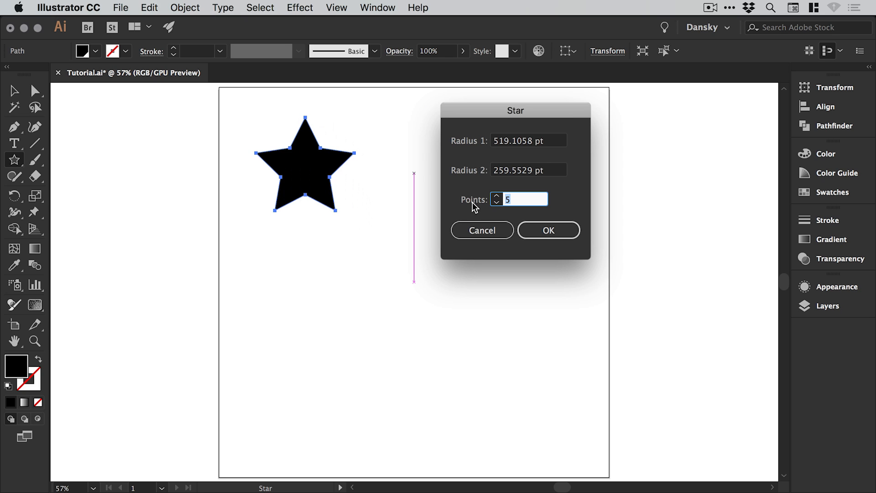
mouse_move(309, 136)
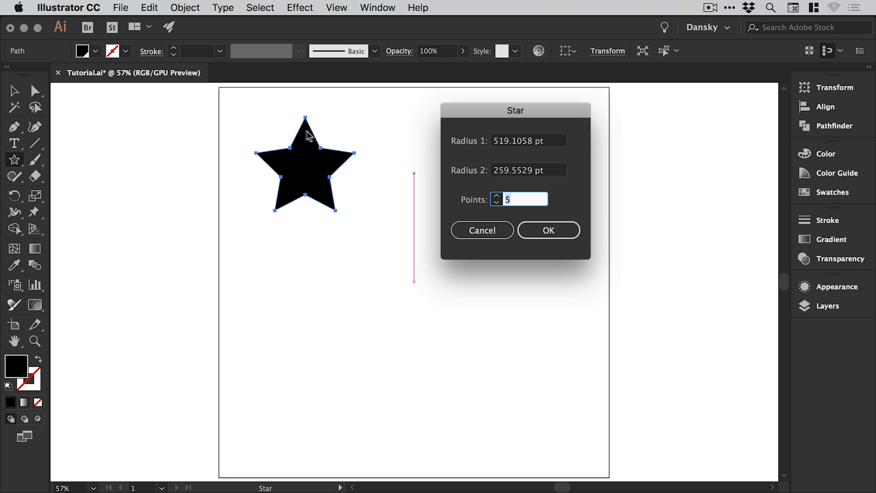
mouse_move(308, 123)
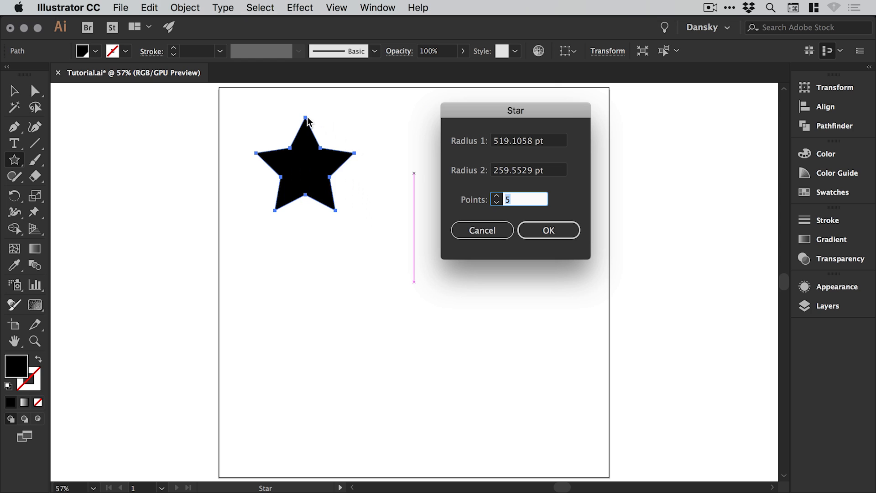
mouse_move(364, 155)
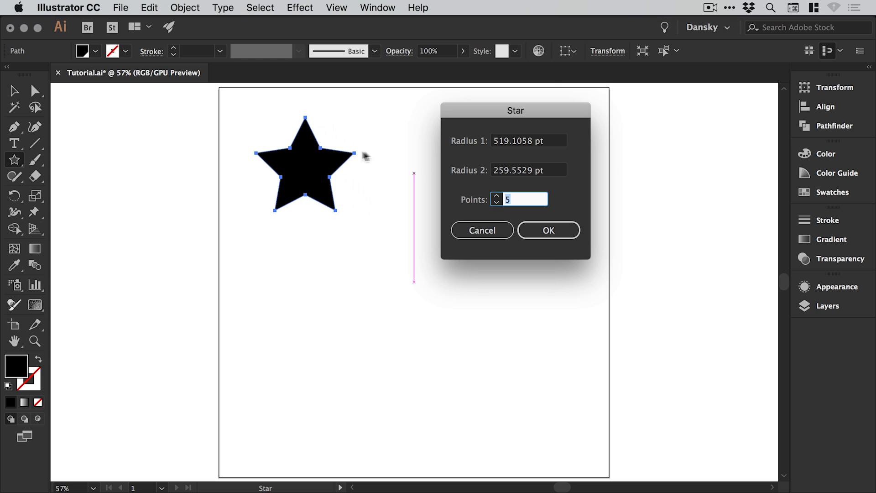
mouse_move(330, 182)
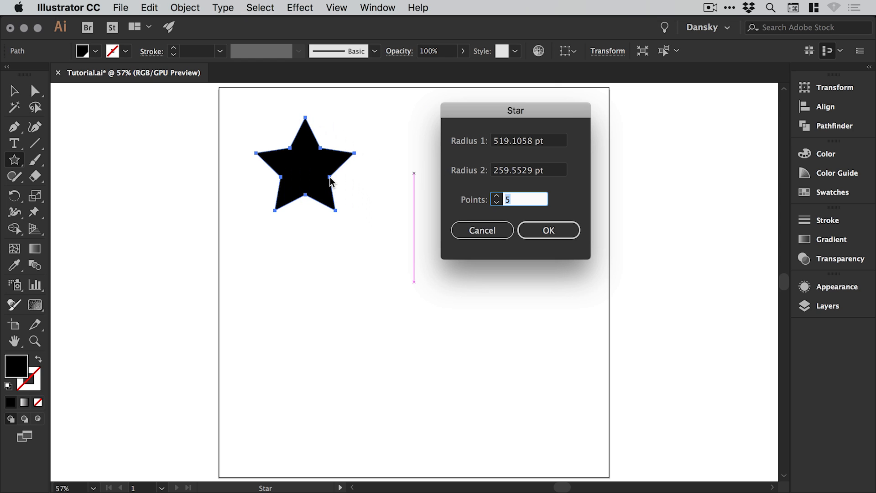
mouse_move(503, 144)
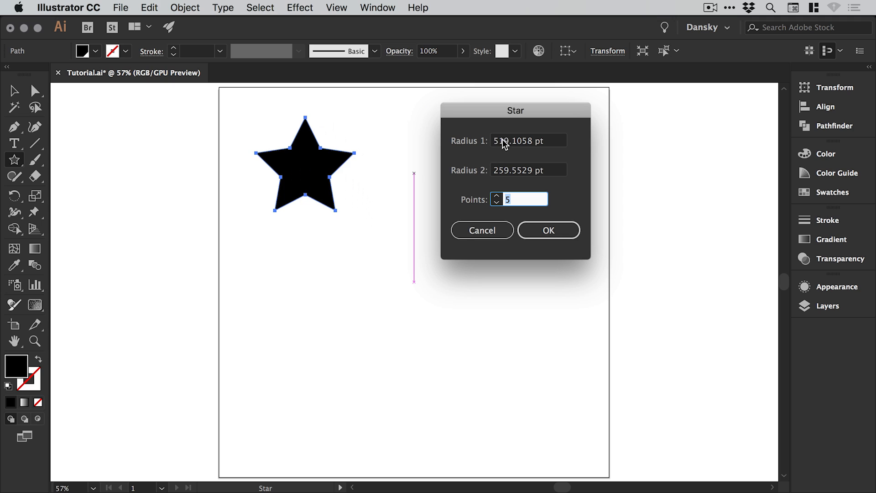
left_click(528, 141)
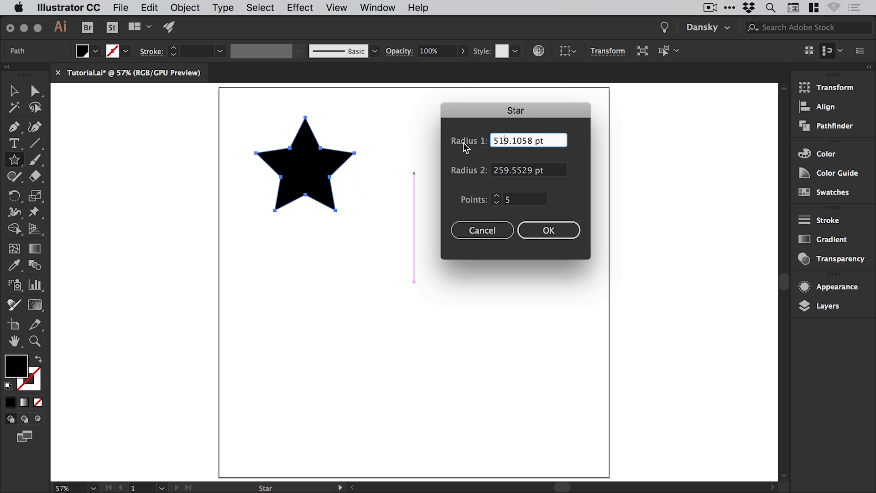
mouse_move(482, 147)
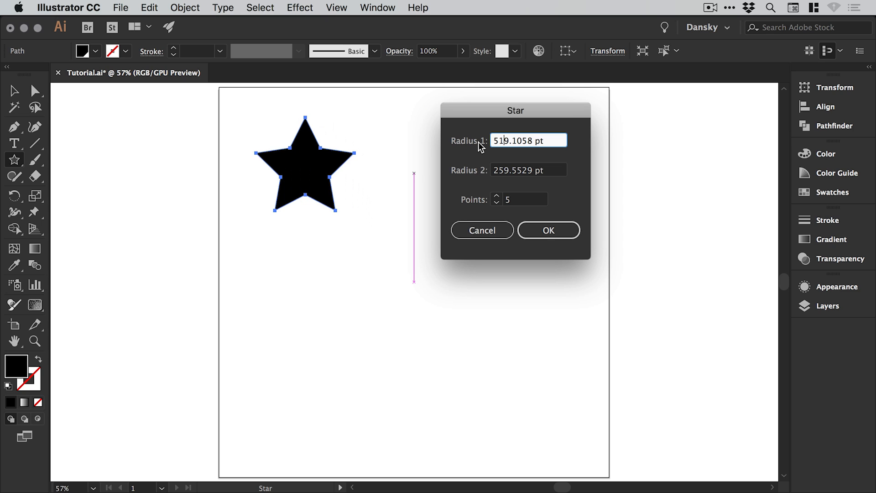
mouse_move(508, 138)
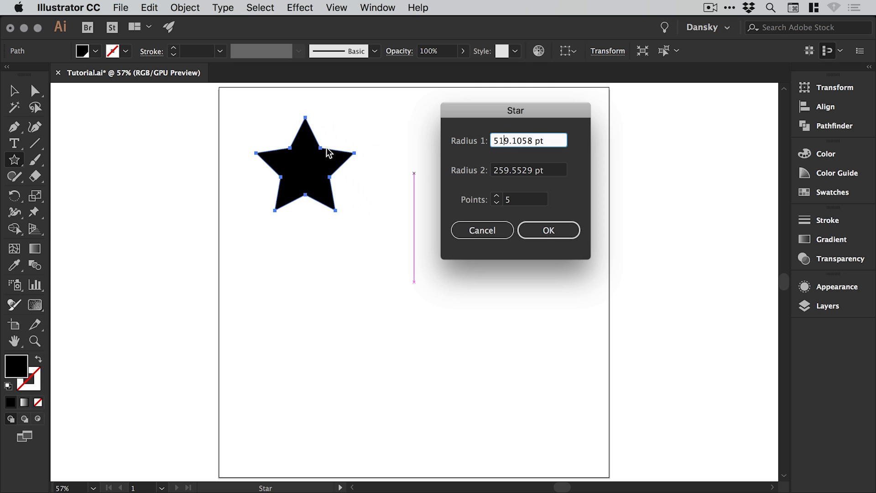
triple_click(527, 140)
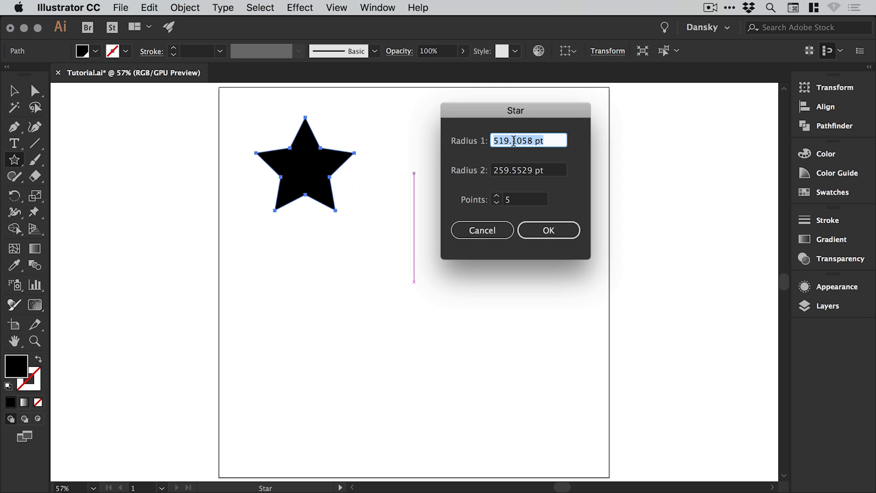
type("1")
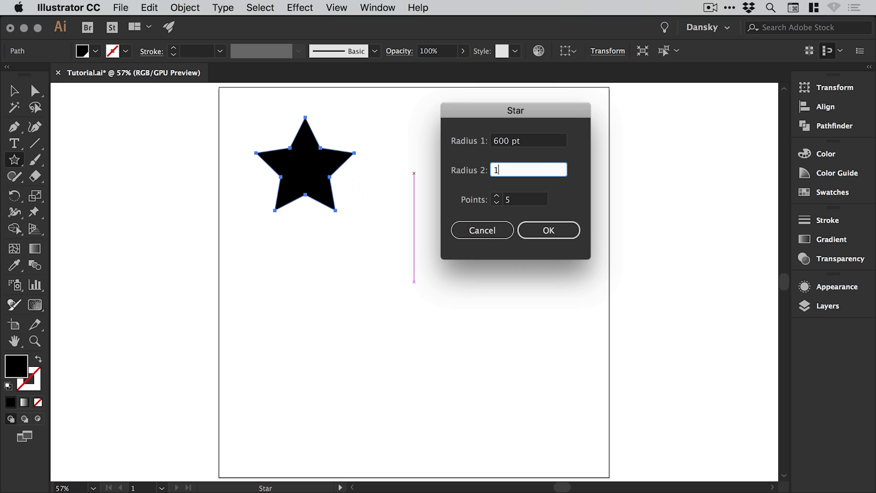
type("50")
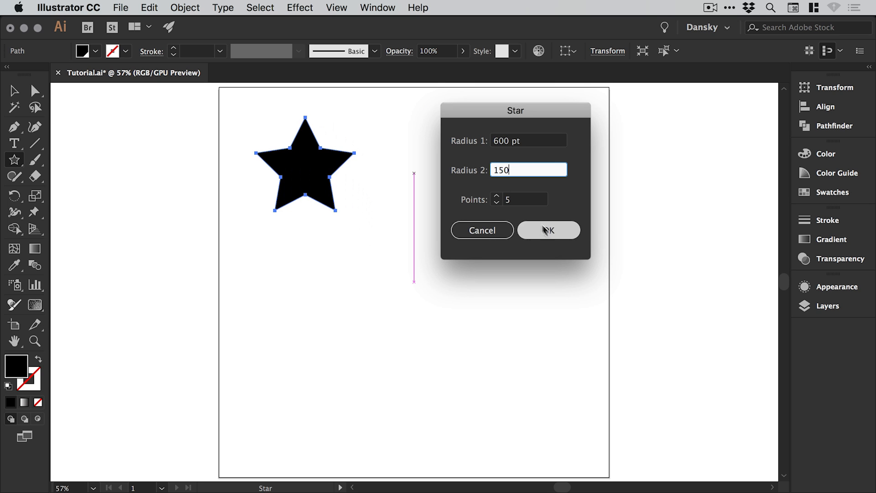
left_click(548, 230)
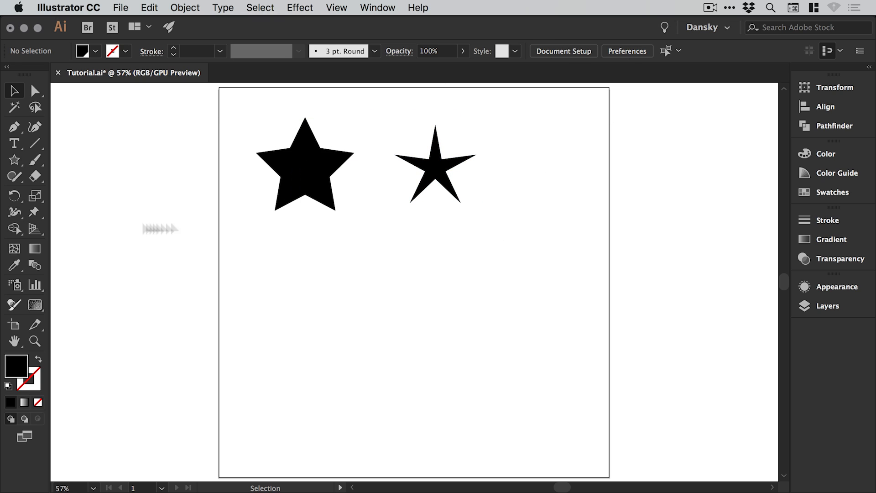
Step: Add a smaller 5-point star below the first with Radius 1 65.5 pt and Radius 2 25 pt
left_click(14, 160)
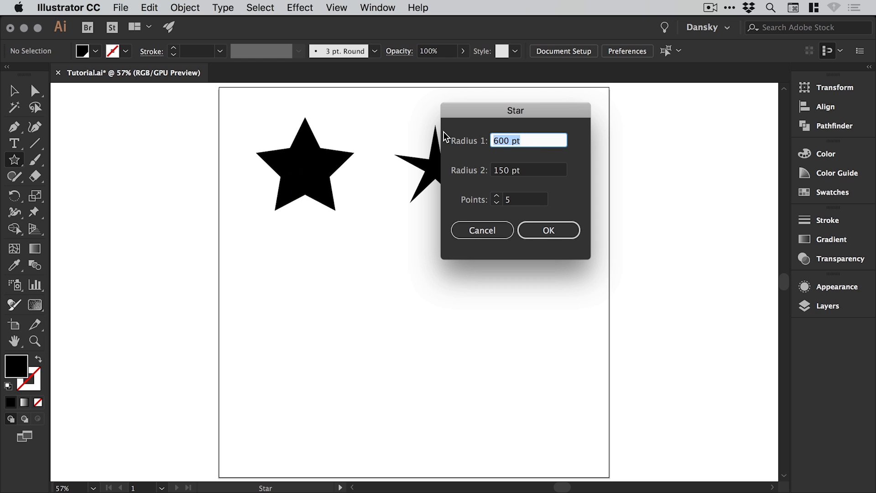
type("65")
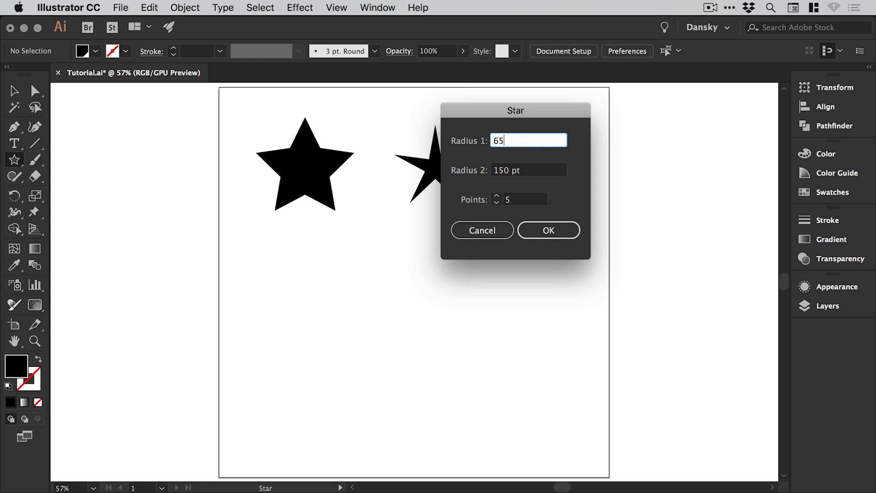
key("Tab")
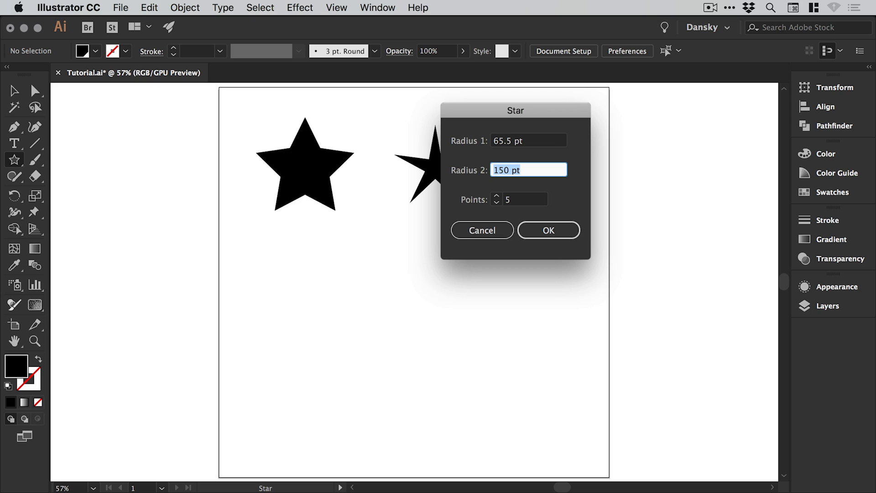
type("25")
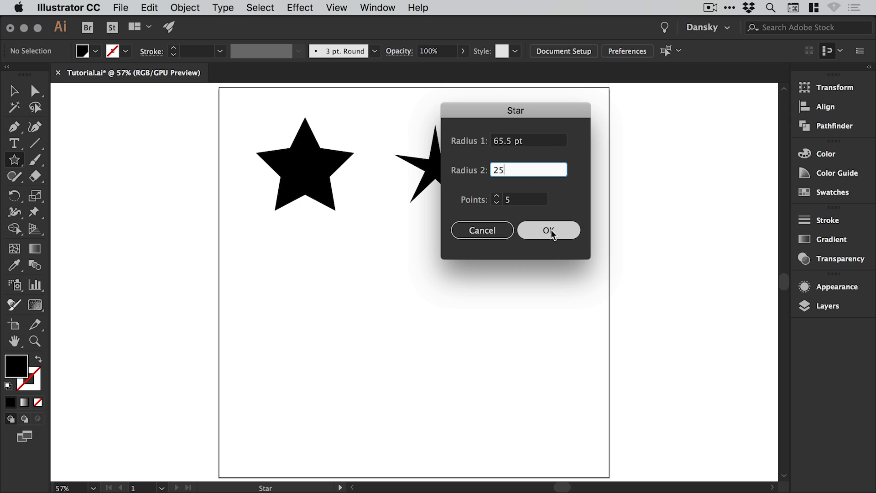
left_click(548, 230)
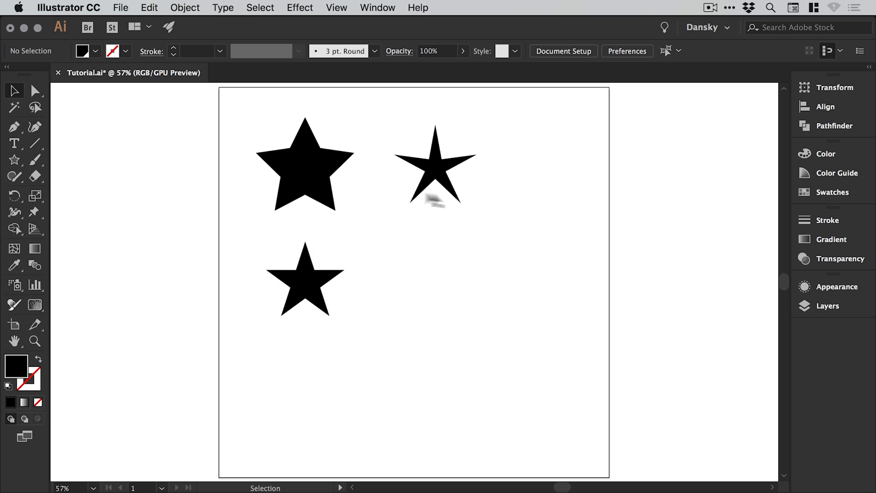
Step: Add a 20-point starburst in the lower middle of the artboard
left_click(305, 278)
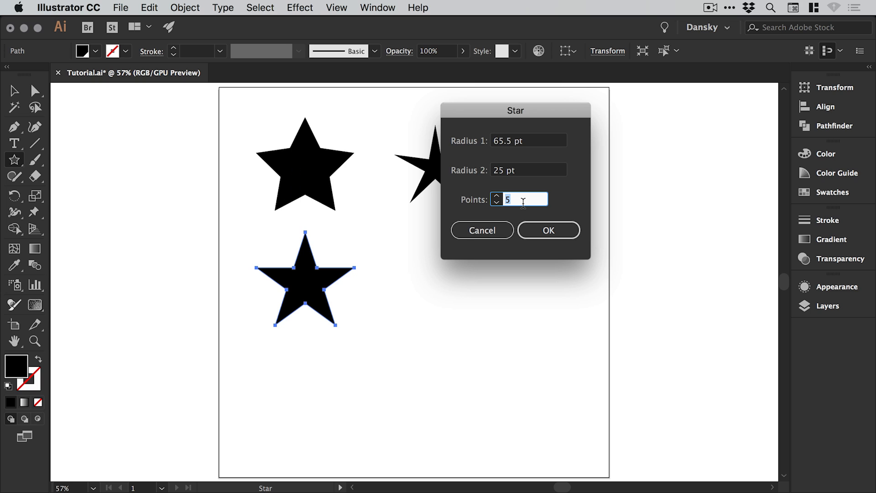
type("20")
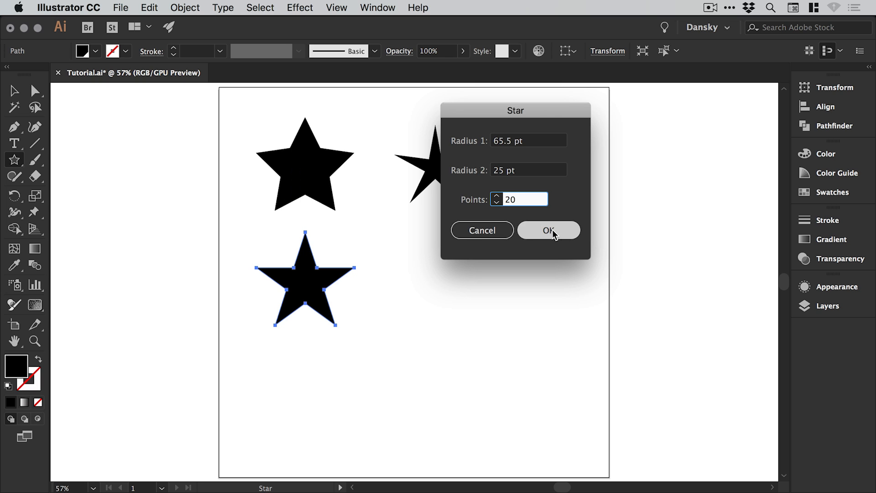
left_click(548, 230)
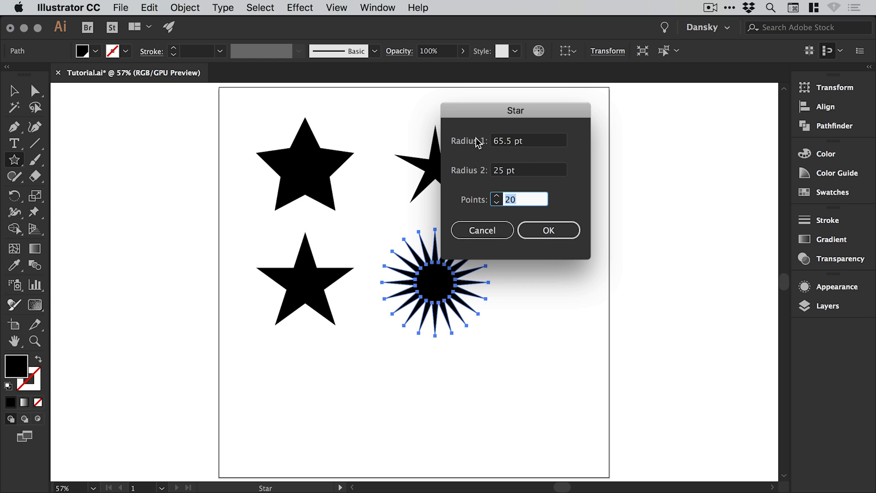
Step: Add a 30-point starburst with Radius 1 60 pt and Radius 2 40 pt, then deselect it
left_click(528, 170)
type("40")
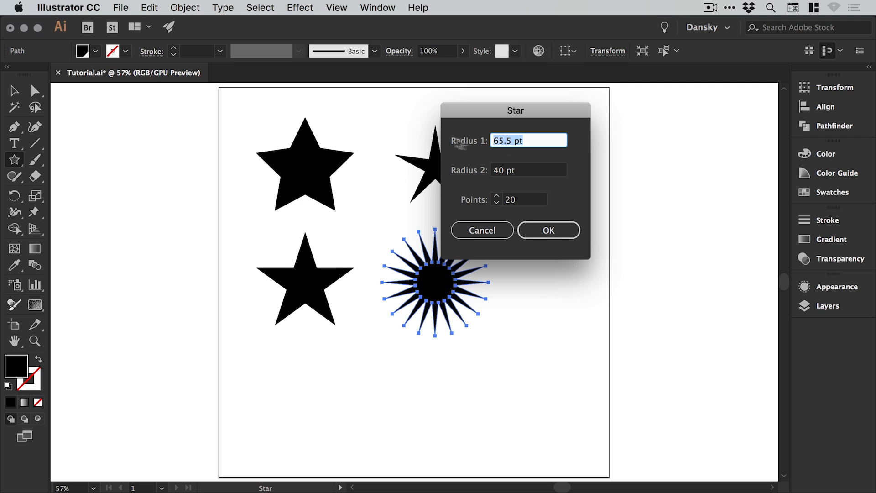
type("60")
left_click(519, 199)
type("30")
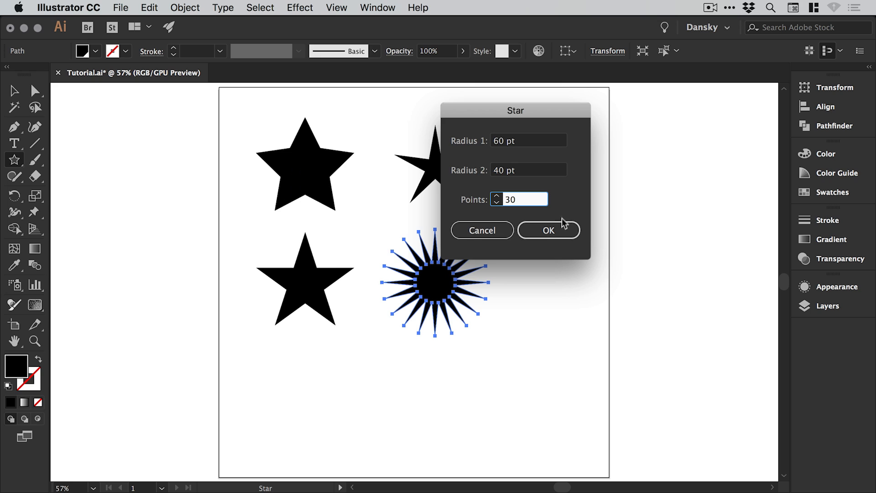
left_click(548, 230)
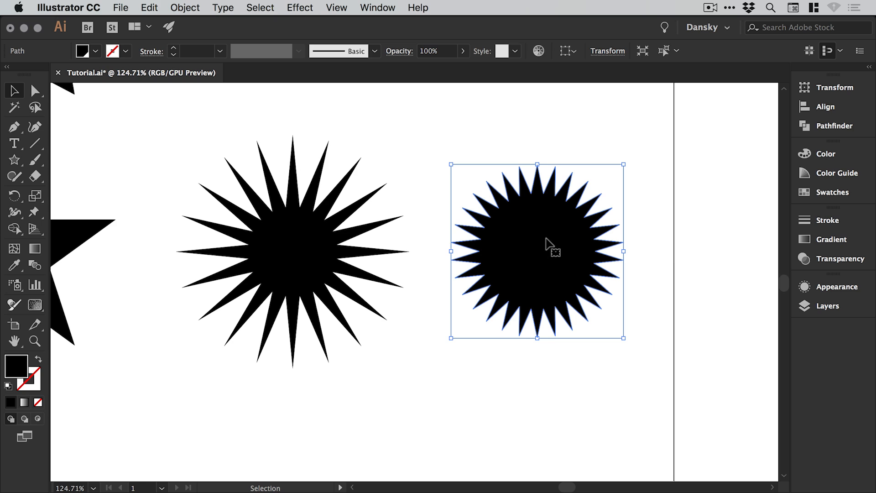
left_click(35, 91)
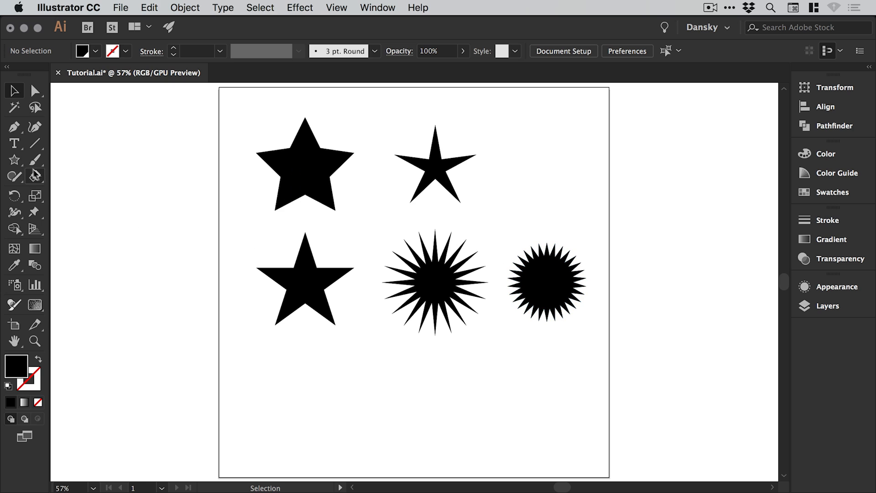
Step: Add a large 60-point starburst with Radius 1 500 pt overlapping the other stars
left_click(14, 161)
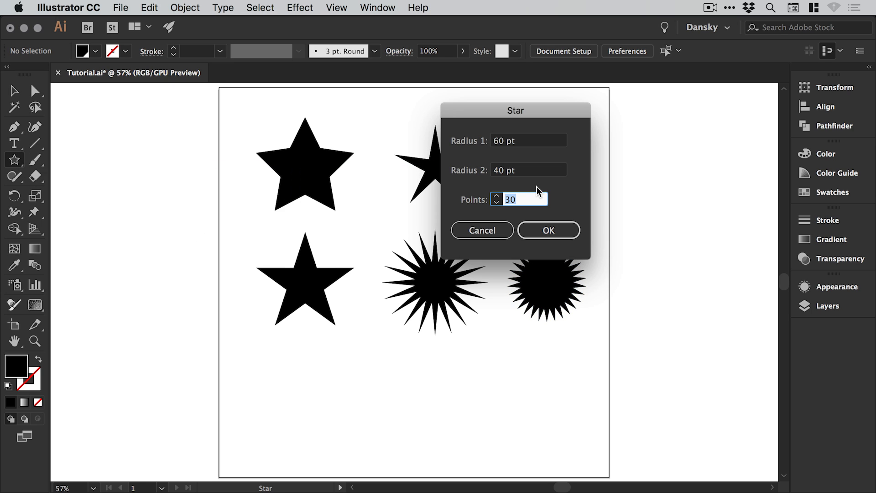
type("60")
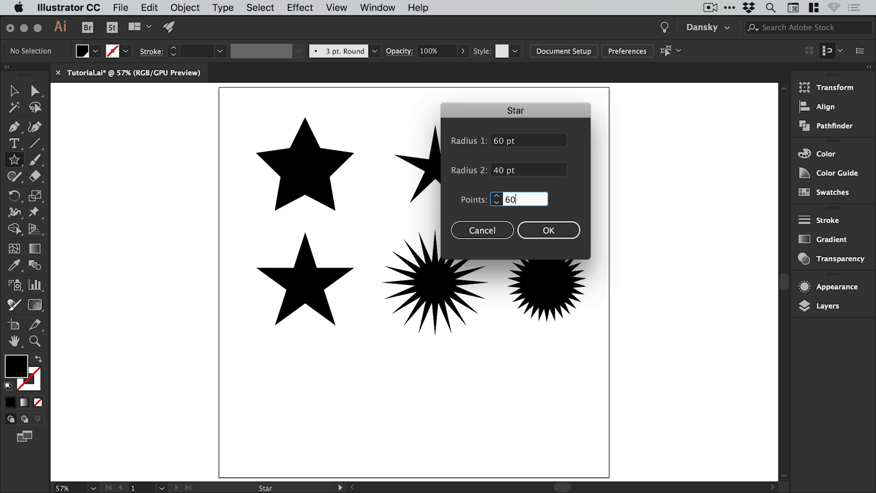
left_click(527, 141)
type("500")
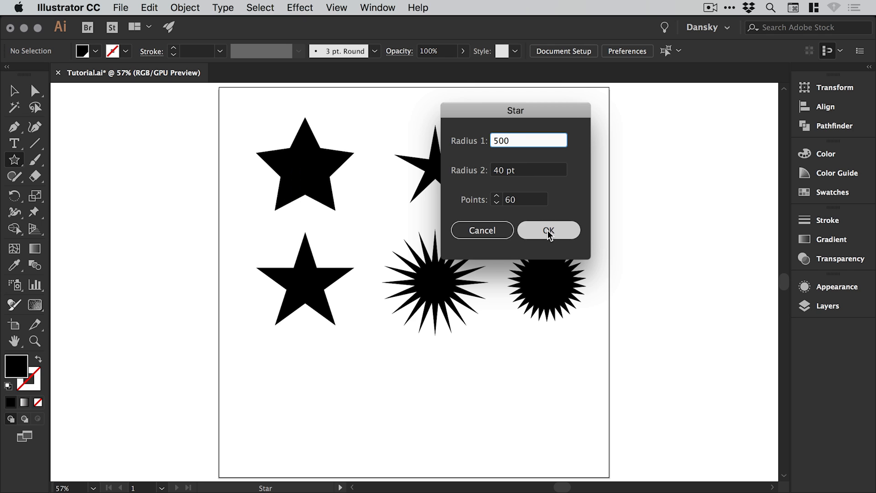
left_click(548, 230)
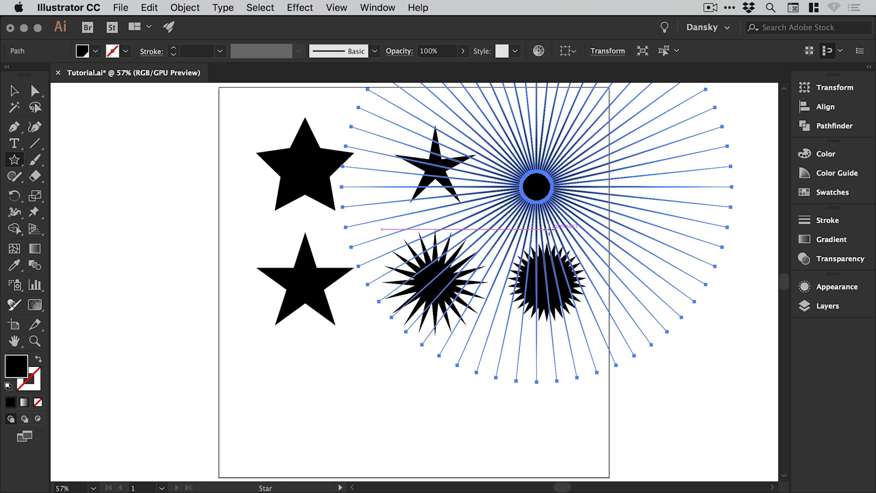